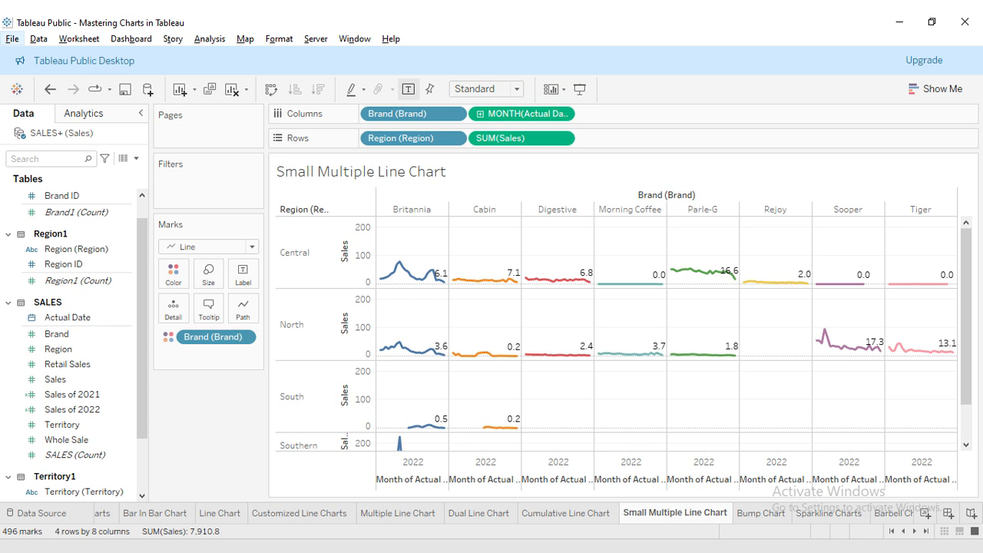
- Review the finished brand-by-region line grid, then clear the whole worksheet
left_click(666, 198)
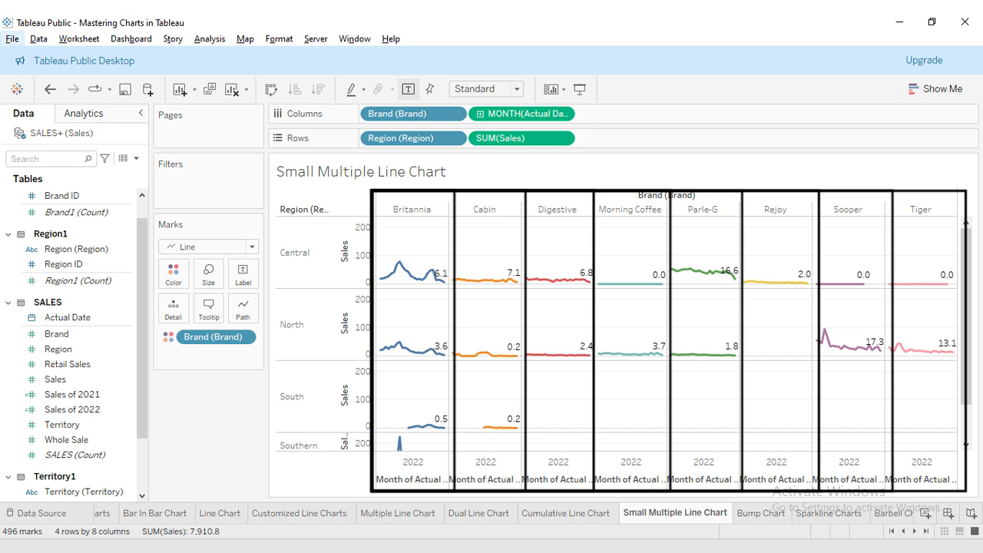
left_click(294, 252)
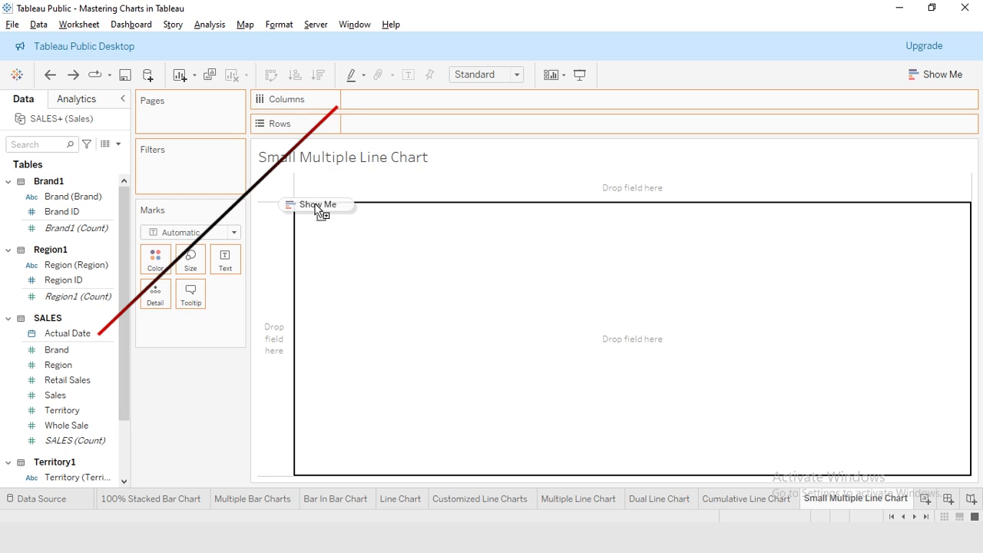
- Place Actual Date years on Columns, with Sales and Region on Rows
left_click_drag(68, 333, 396, 99)
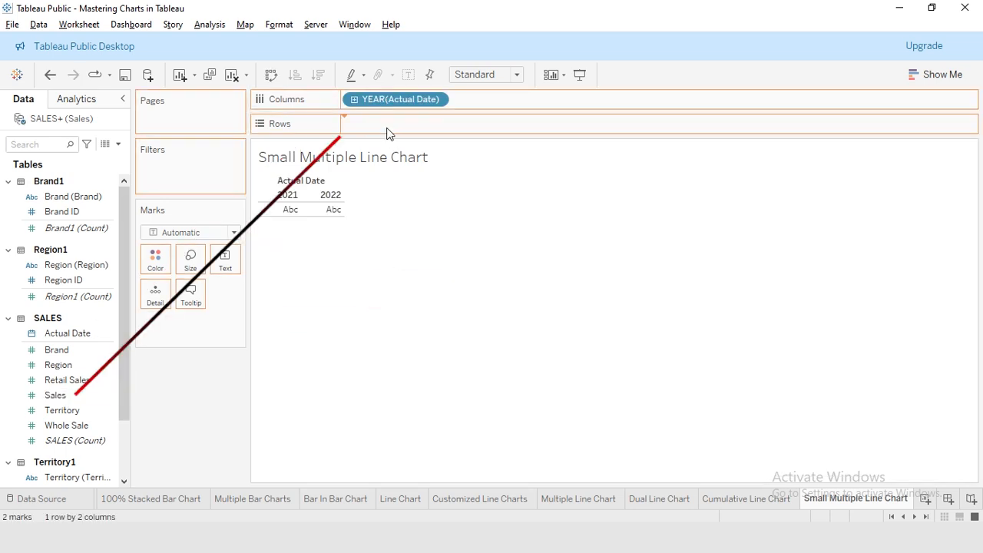
left_click_drag(55, 395, 396, 124)
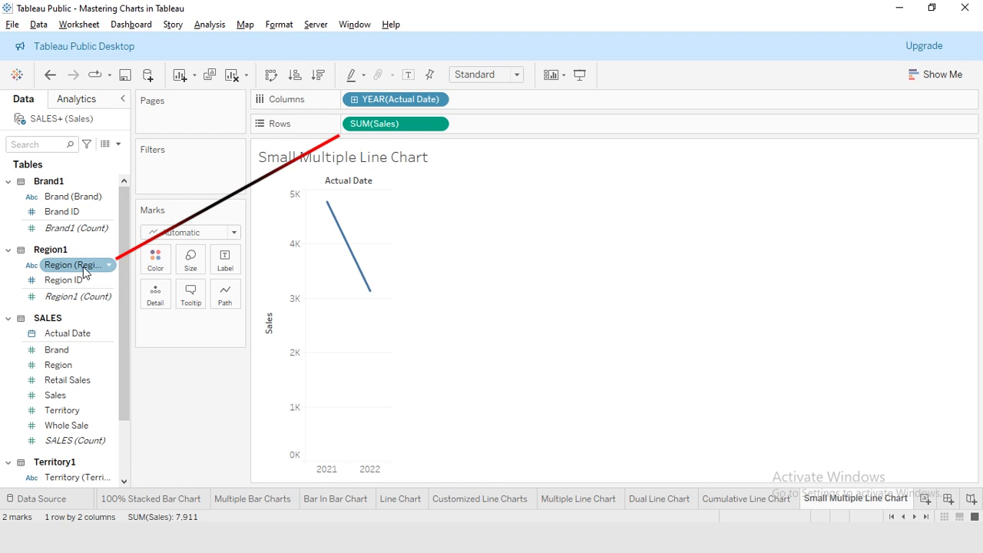
left_click_drag(69, 264, 395, 124)
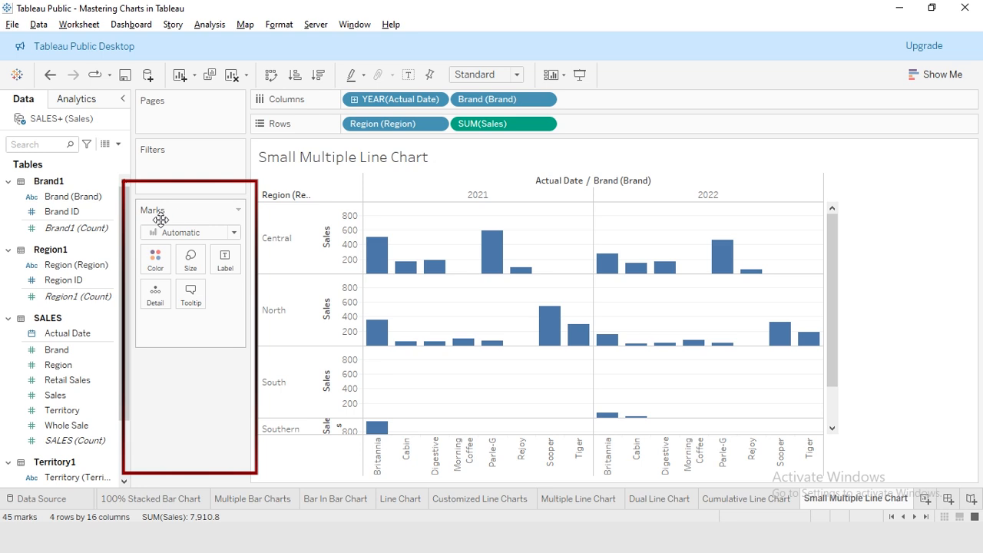
- Switch the mark type to Line and show Actual Date as continuous months
left_click(190, 232)
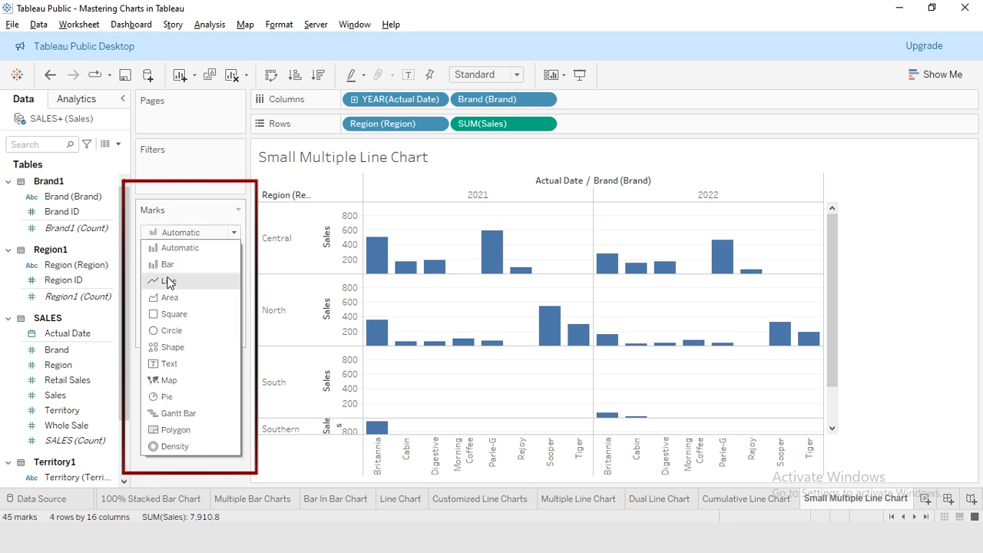
left_click(168, 280)
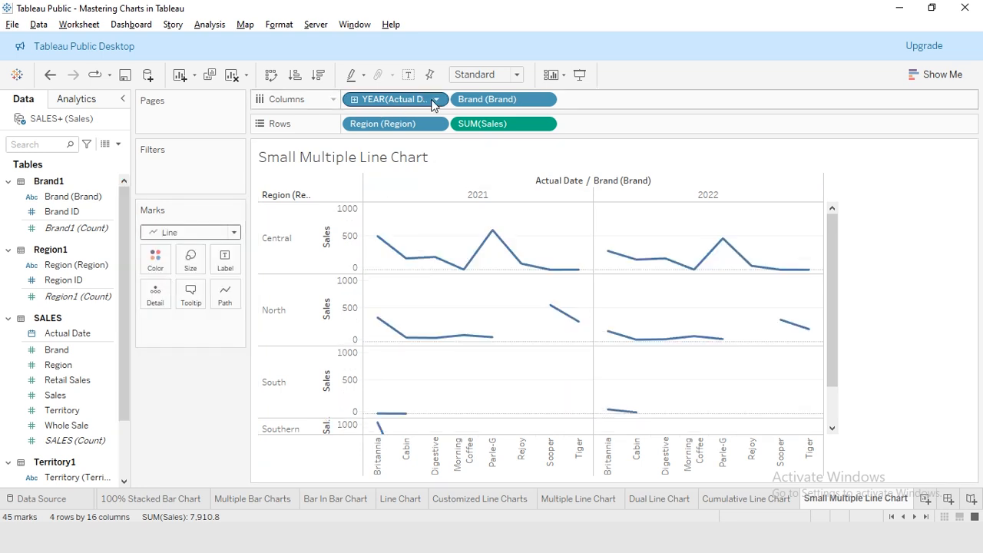
left_click(436, 99)
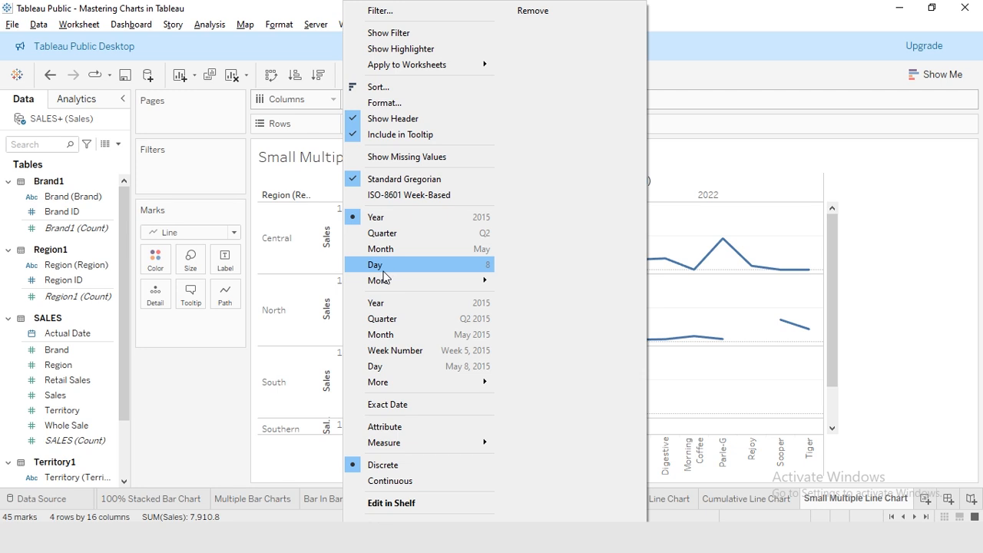
left_click(376, 216)
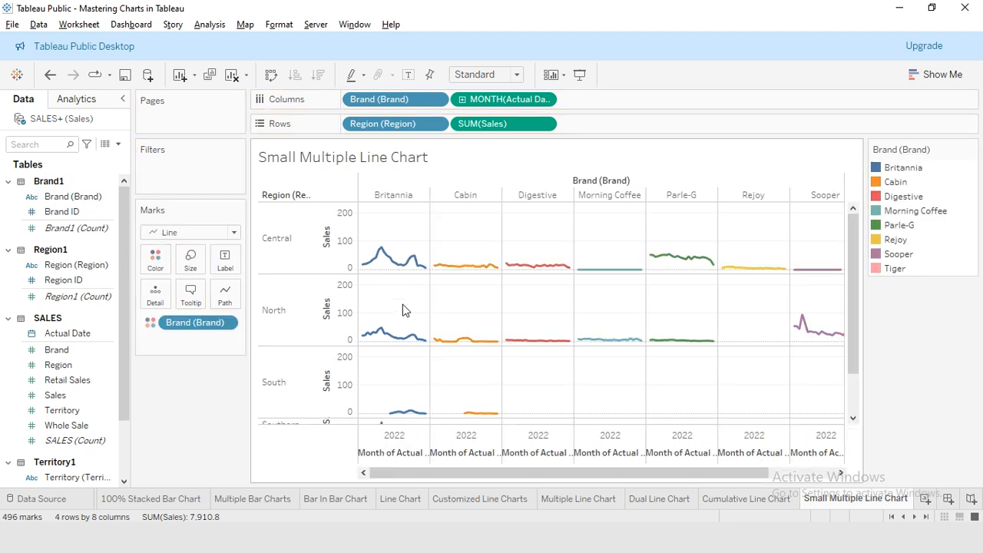
mouse_move(387, 296)
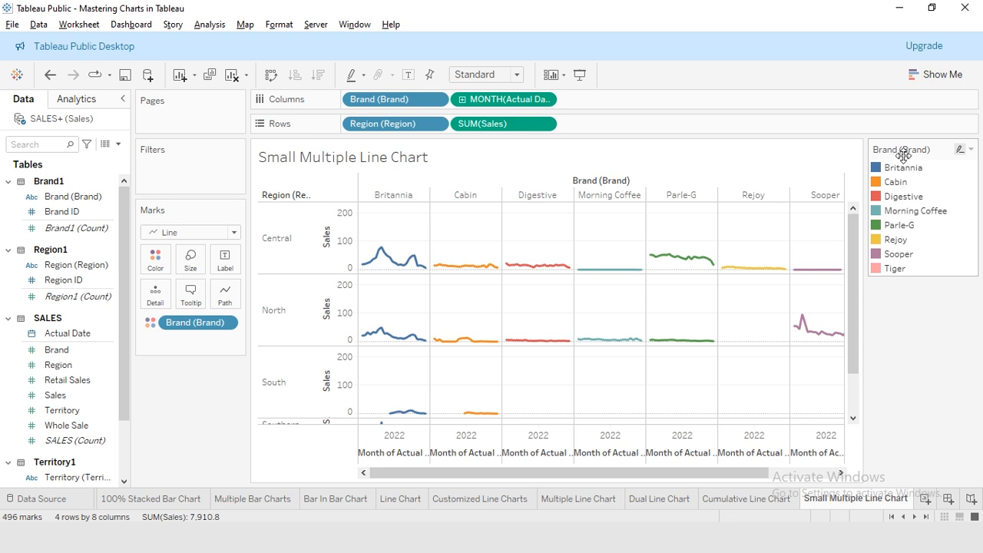
mouse_move(404, 280)
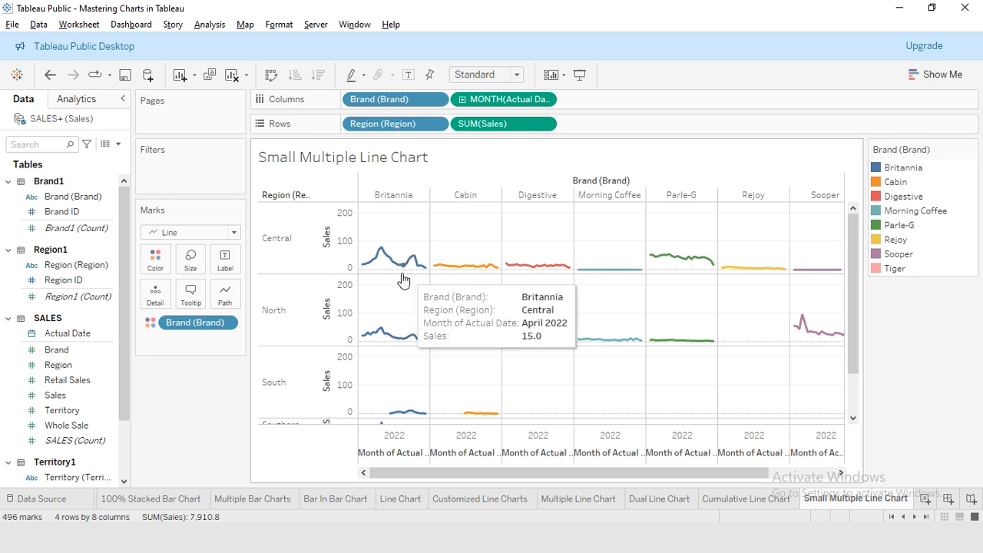
mouse_move(430, 271)
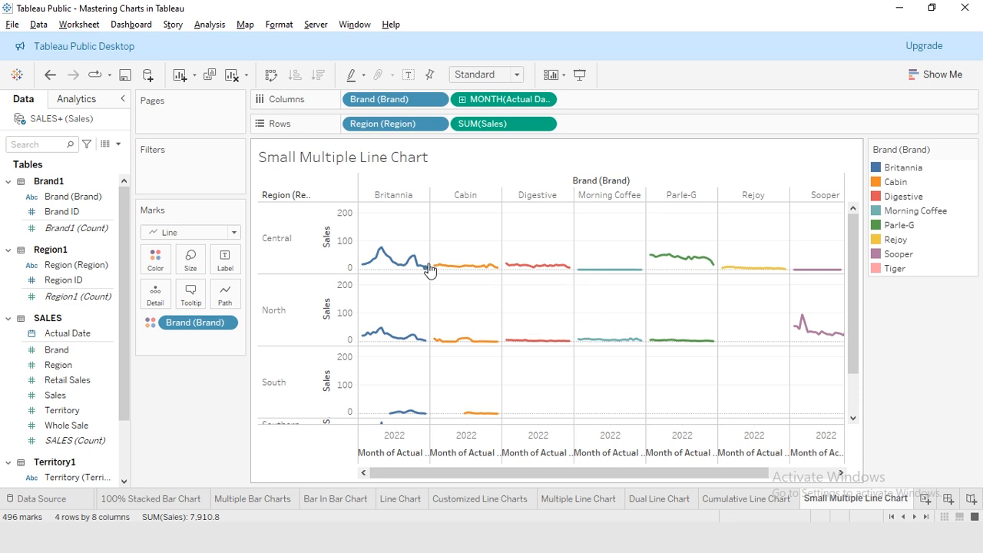
mouse_move(428, 270)
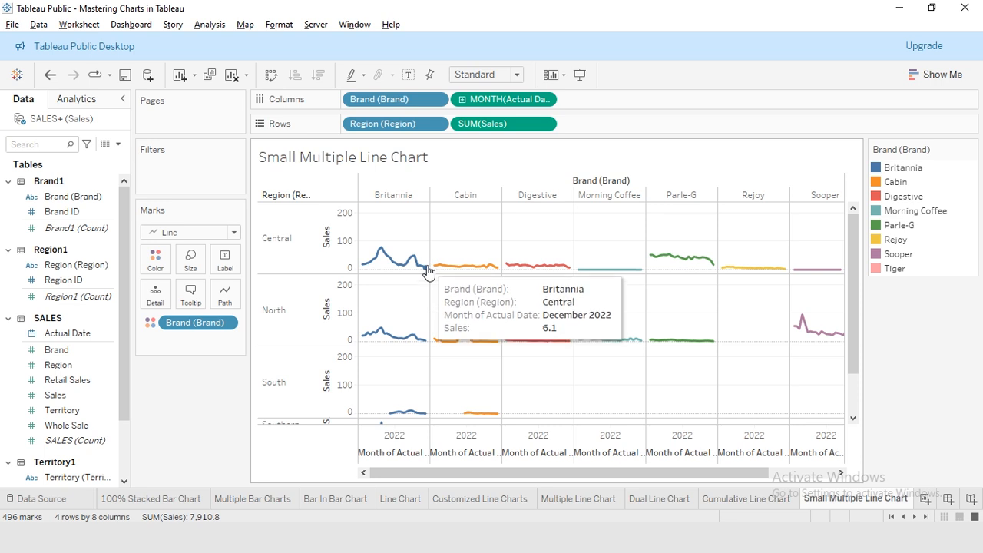
mouse_move(157, 215)
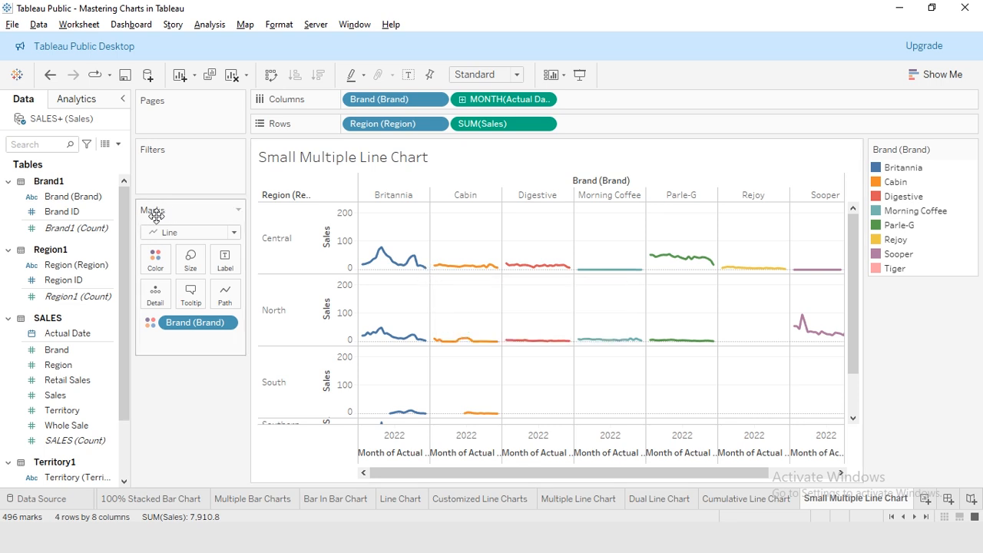
mouse_move(224, 259)
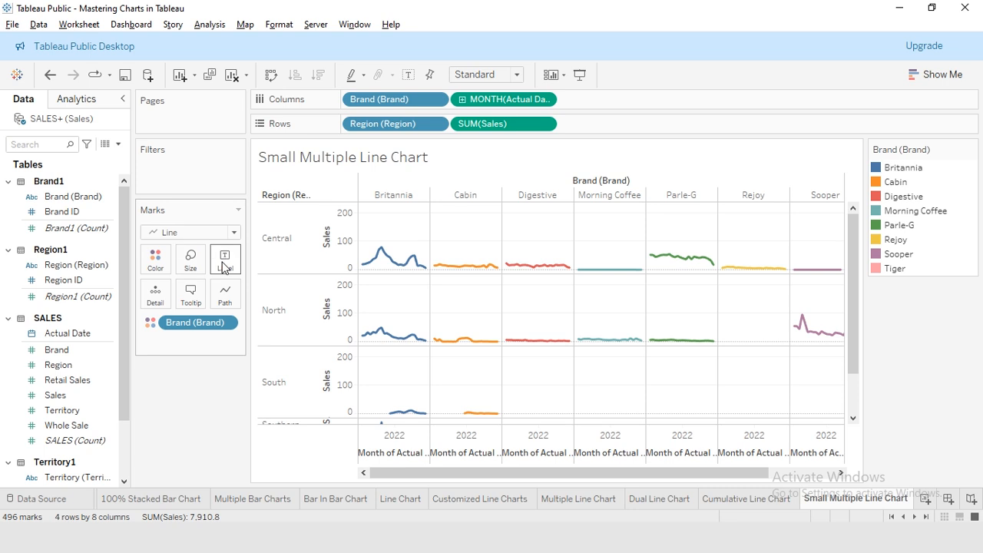
- Turn on mark labels for the sales lines, limited to line ends only
left_click(225, 259)
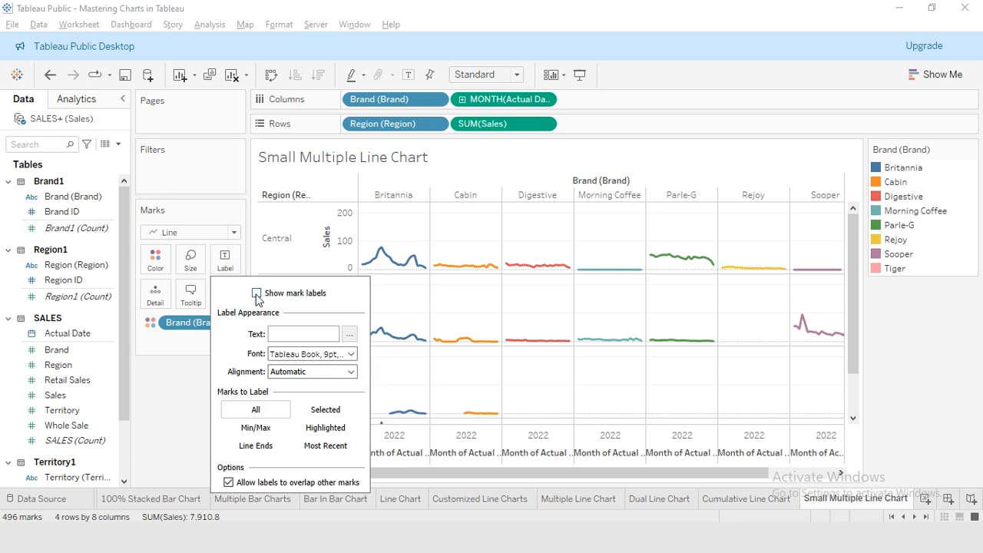
left_click(277, 293)
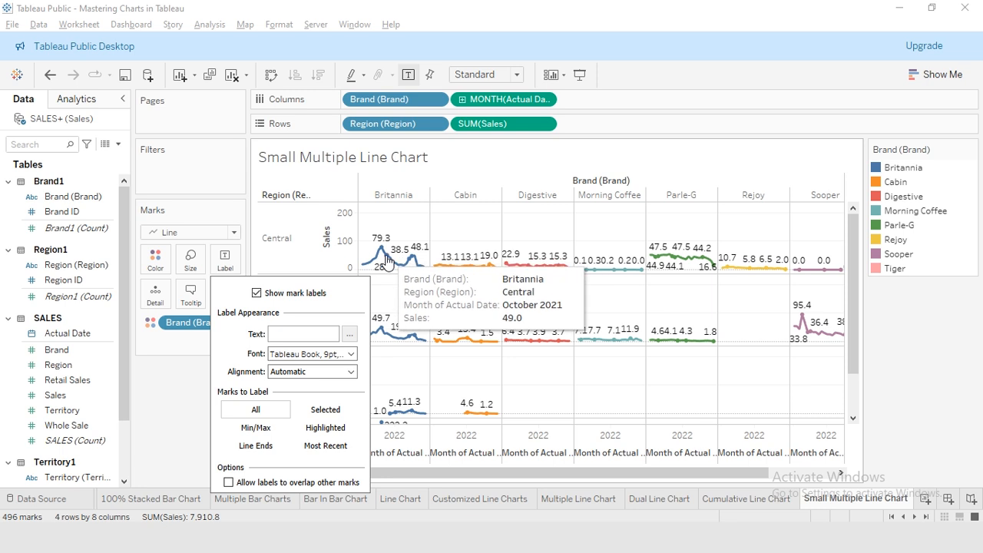
mouse_move(326, 282)
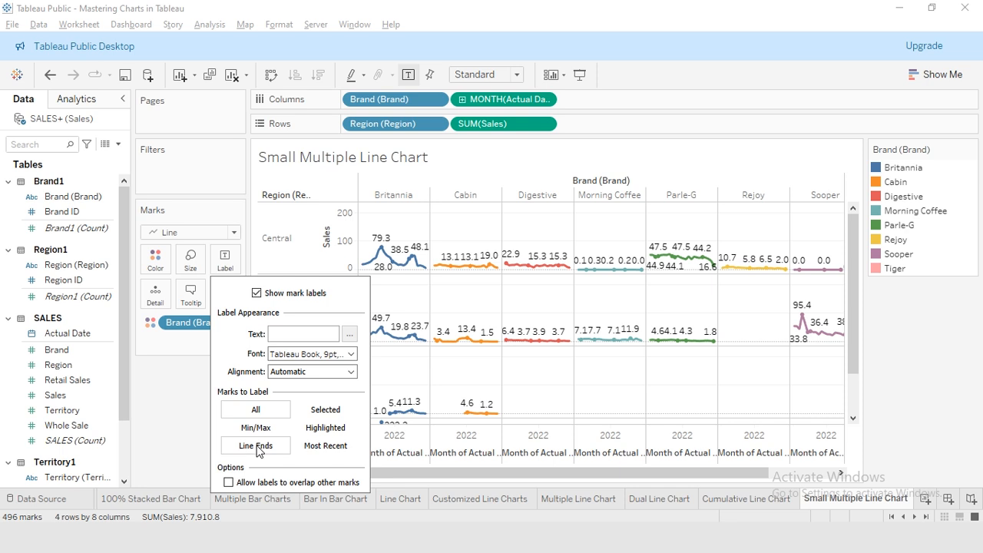
left_click(255, 446)
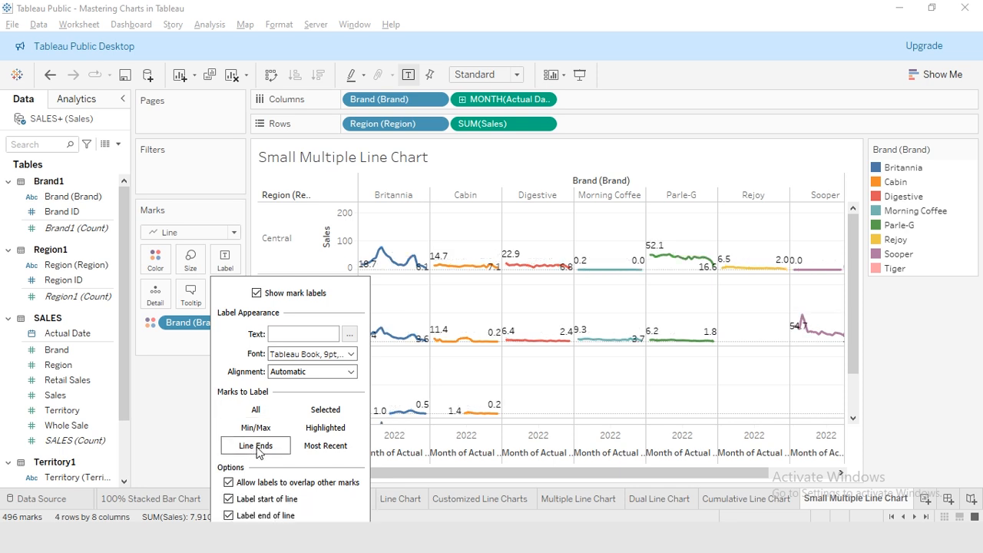
mouse_move(372, 269)
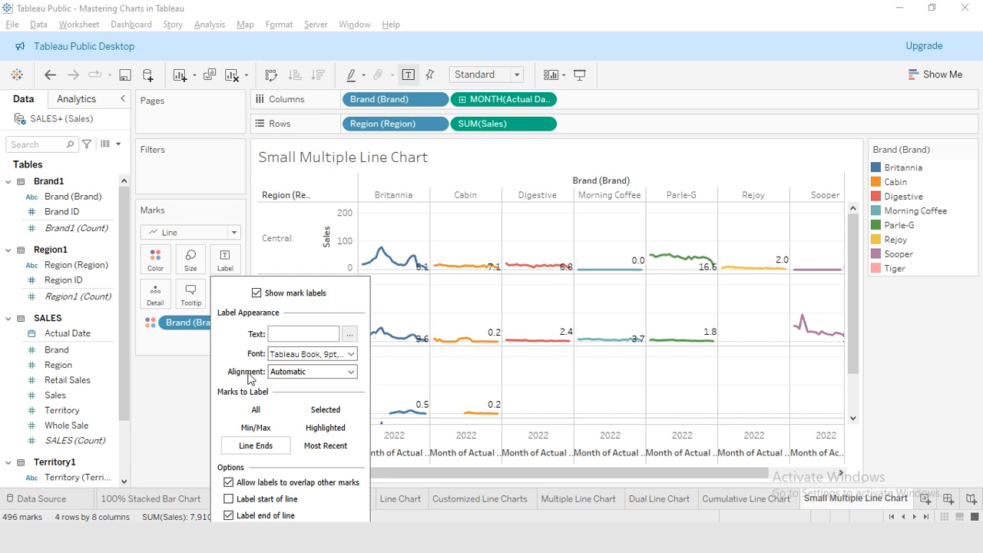
left_click(349, 372)
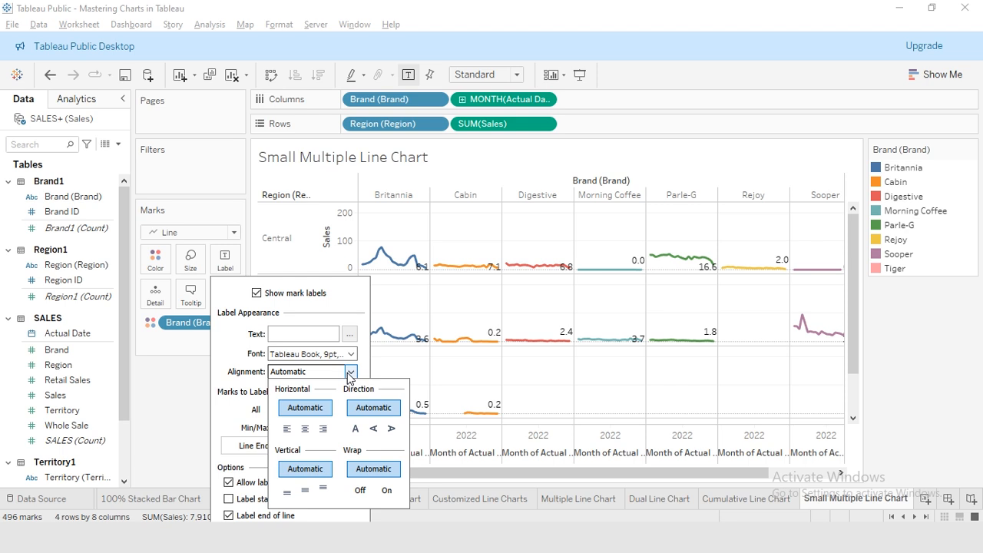